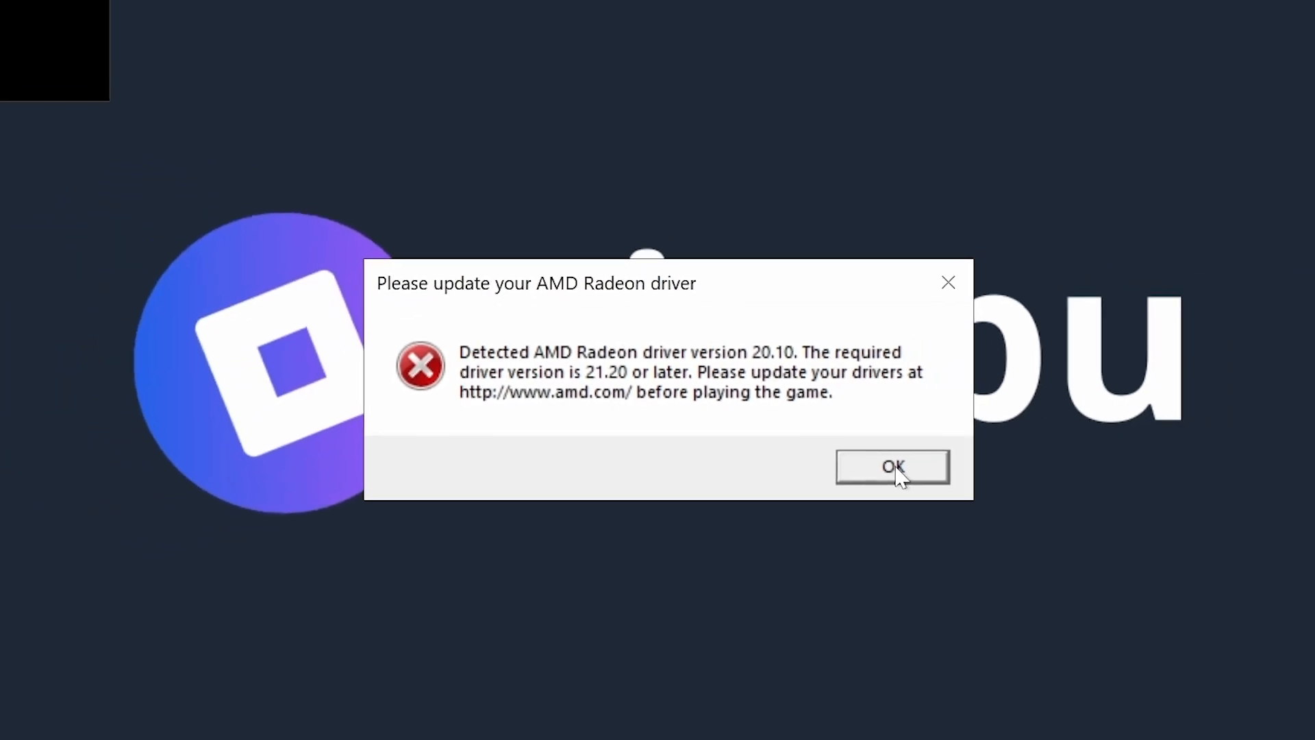
Dismiss the warning that AMD Radeon driver 20.10 is outdated and 21.20+ is required
{"action": "left_click", "coordinate": [892, 467]}
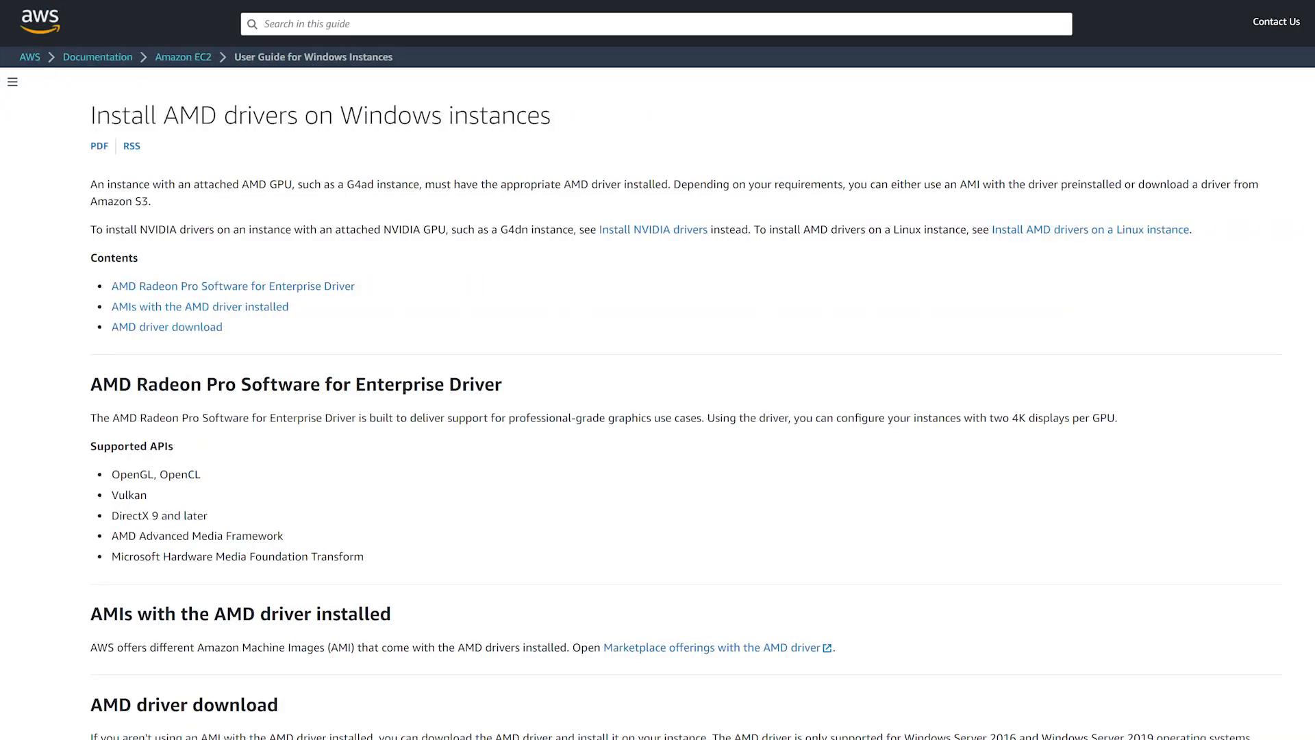
Scroll the AWS guide down to the AMD driver download instructions
{"action": "scroll", "scroll_direction": "down", "scroll_amount": 3}
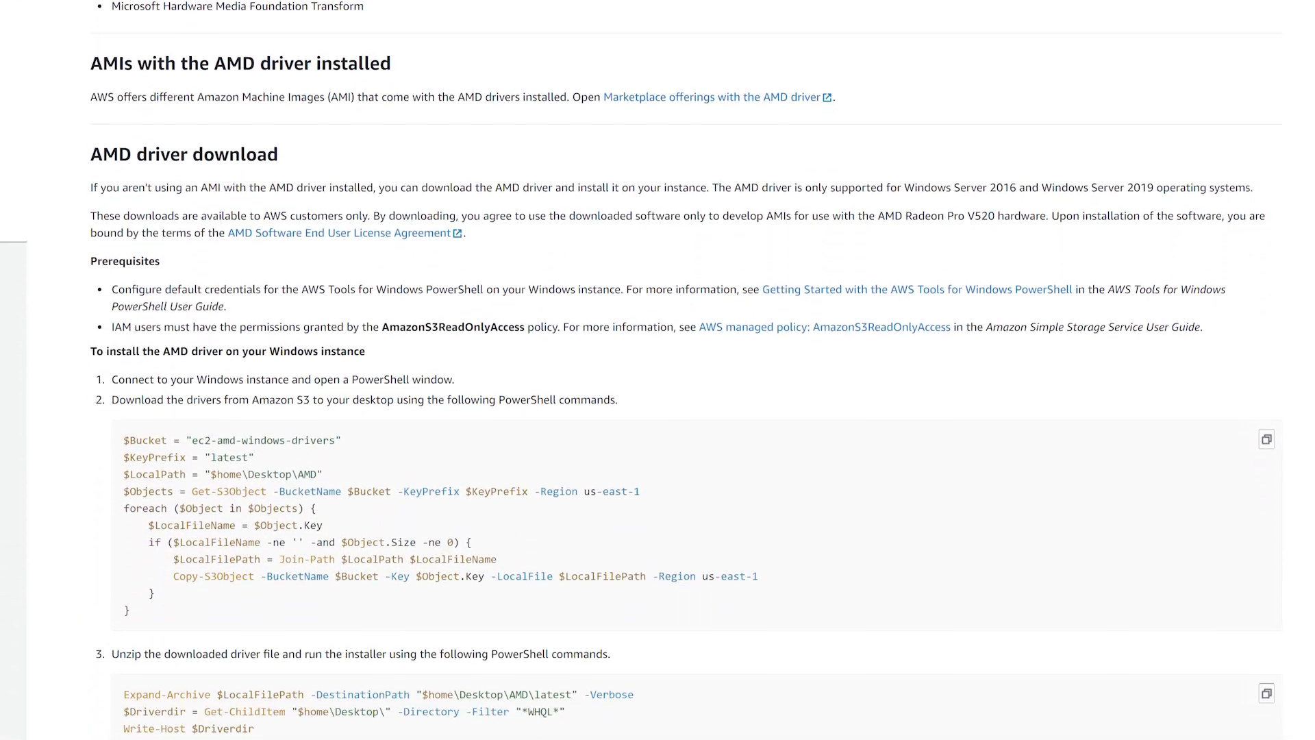
{"action": "scroll", "scroll_direction": "down", "scroll_amount": 3}
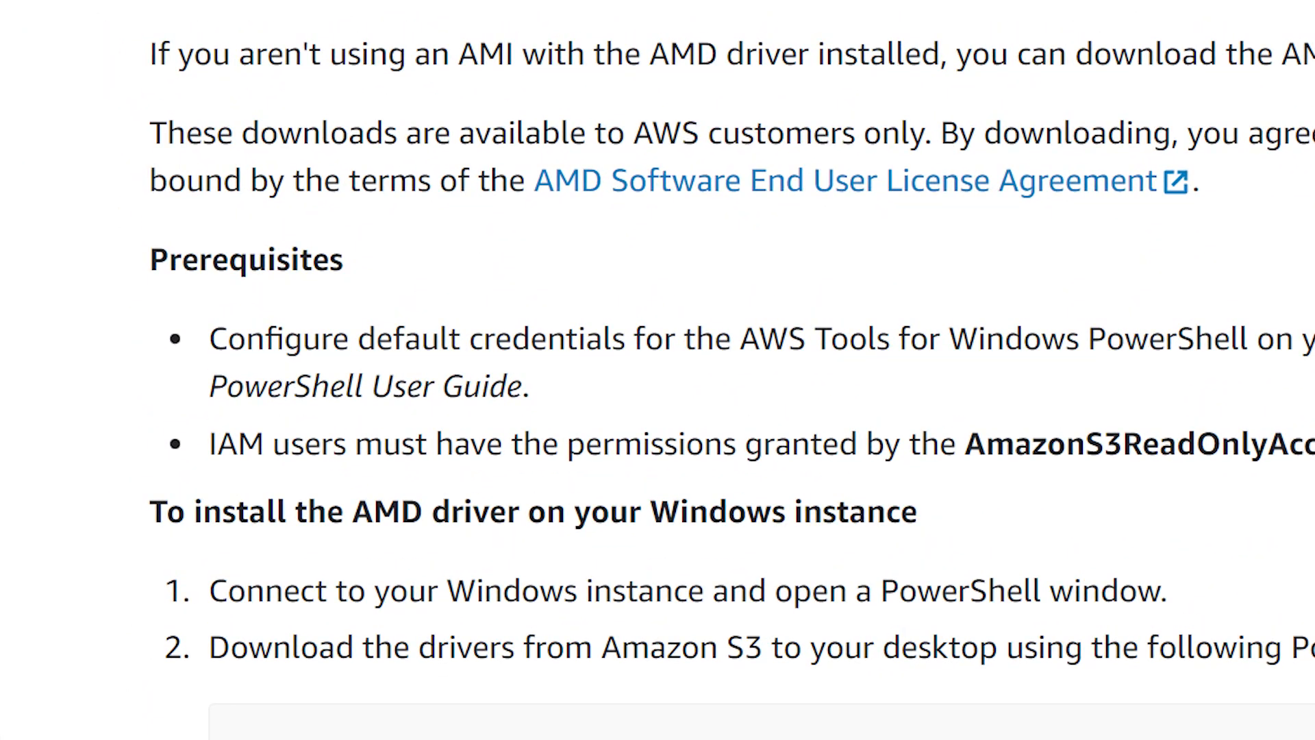
Search 'po' in Start and run Windows PowerShell as administrator
{"action": "type", "text": "po"}
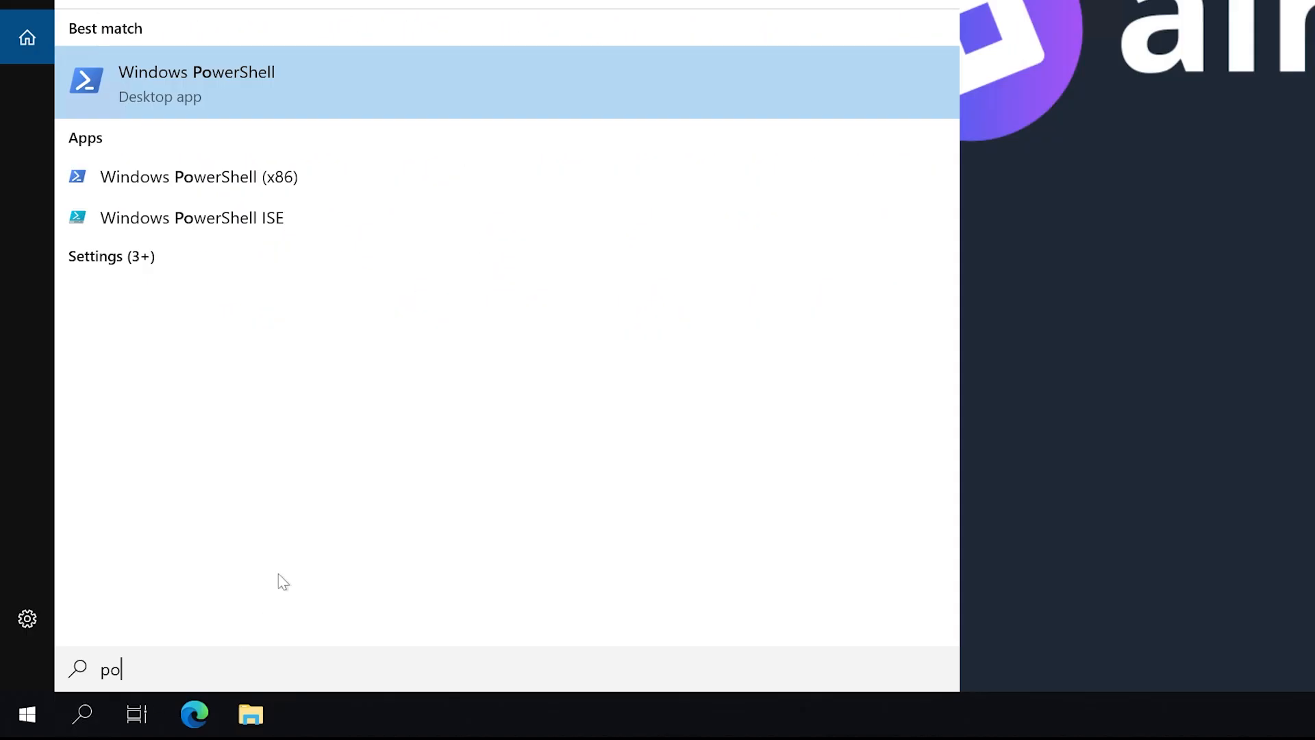
{"action": "right_click", "coordinate": [196, 82]}
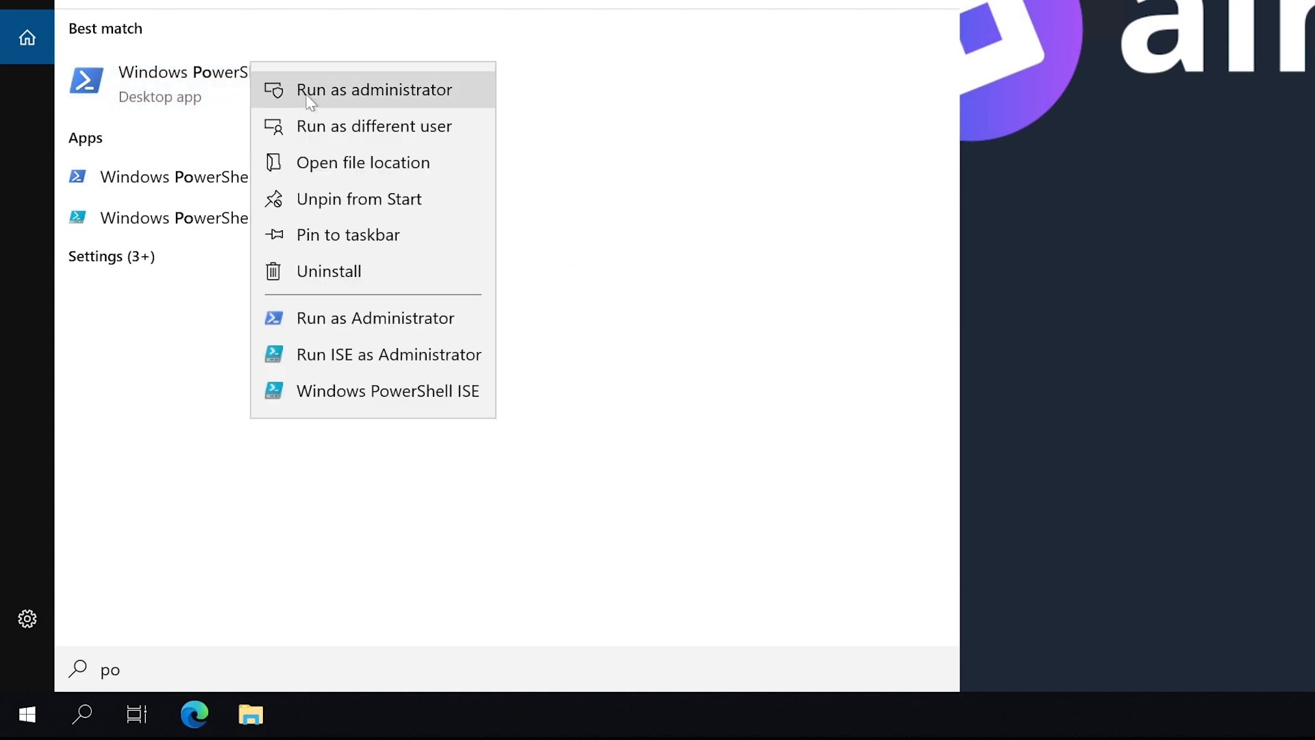
{"action": "left_click", "coordinate": [375, 90]}
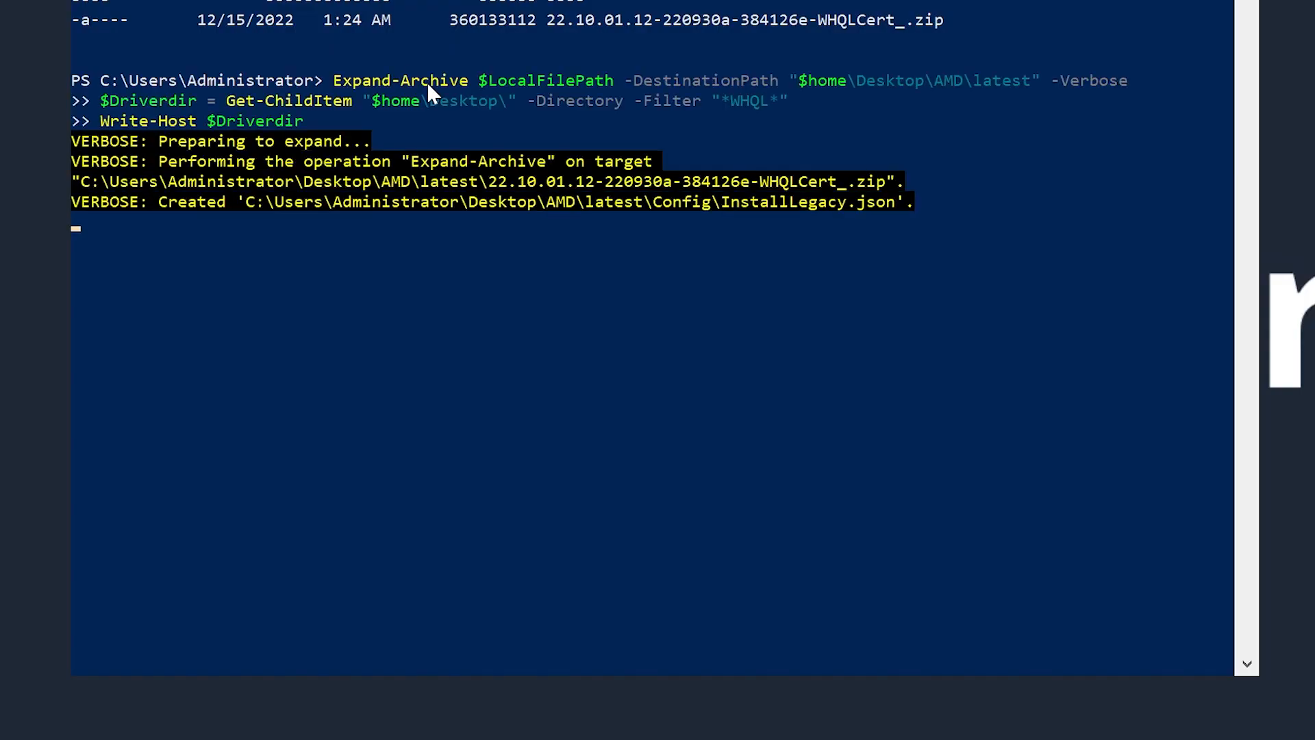
Scroll the PowerShell output while the S3 download and Expand-Archive run
{"action": "scroll", "scroll_direction": "down", "scroll_amount": 3}
{"action": "type", "text": "Get-ChildItem \"$home\\Desktop\\AMD\\latest\\\""}
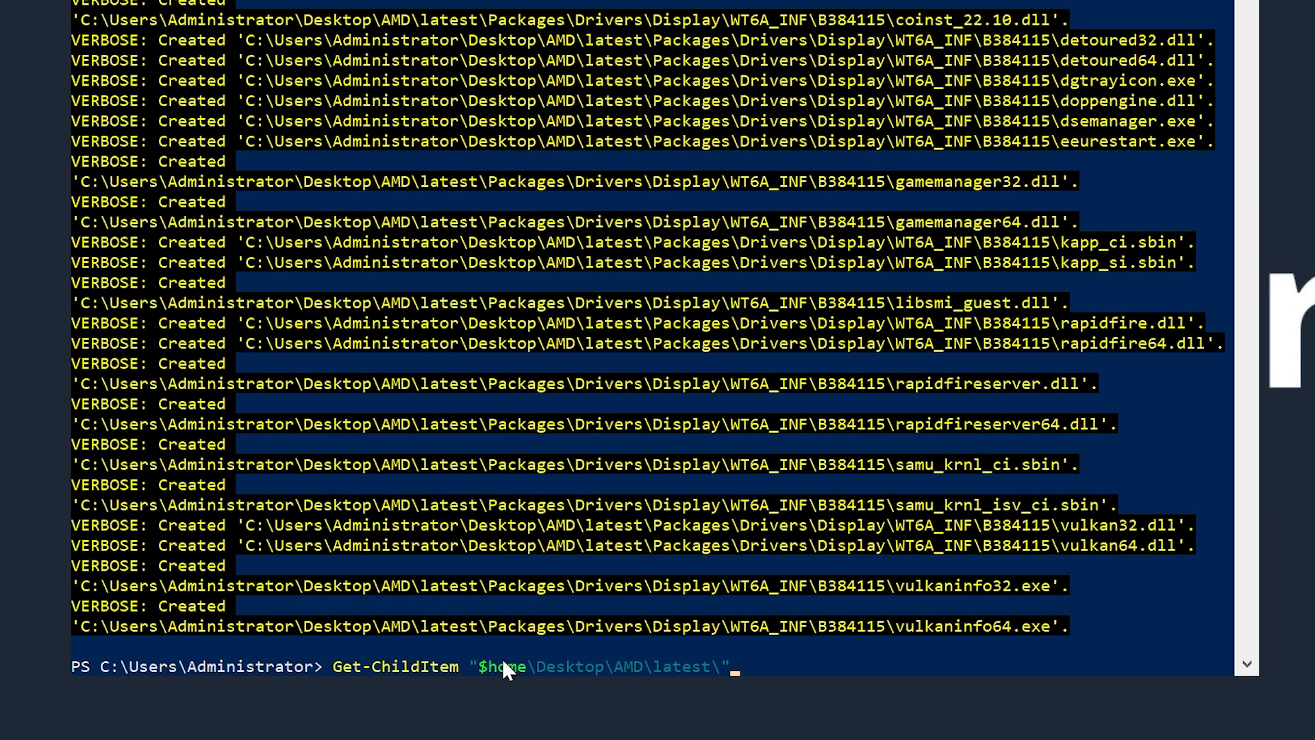
Run Get-ChildItem on Desktop\AMD\latest to confirm Config and Packages folders exist
{"action": "key", "text": "Return"}
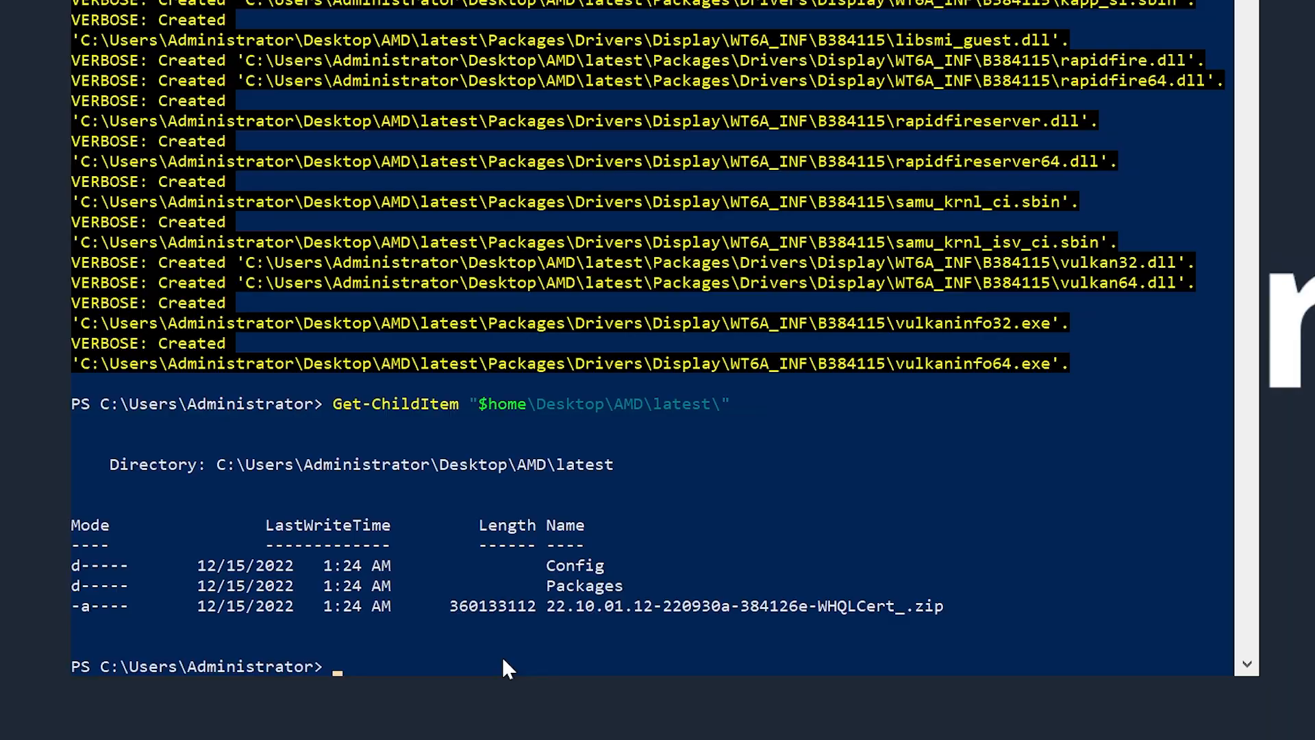